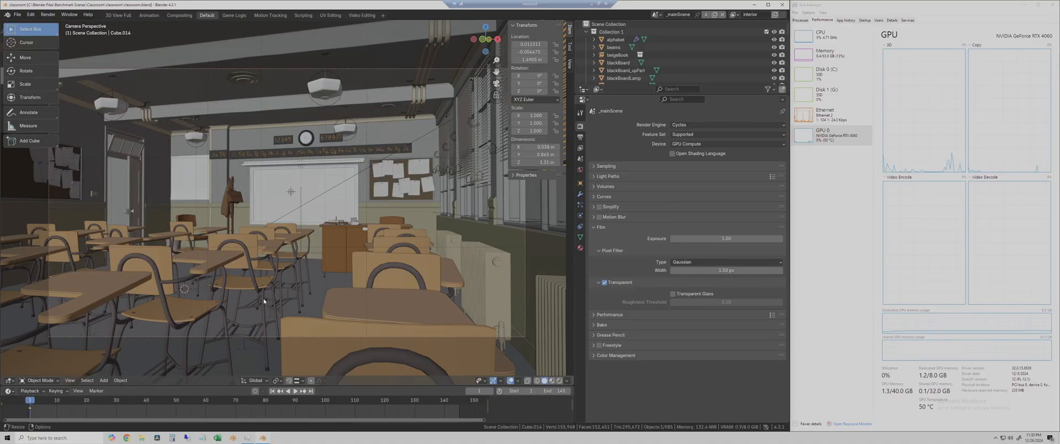
Start the Cycles render of the classroom benchmark scene via Render > Render Image
click(30, 14)
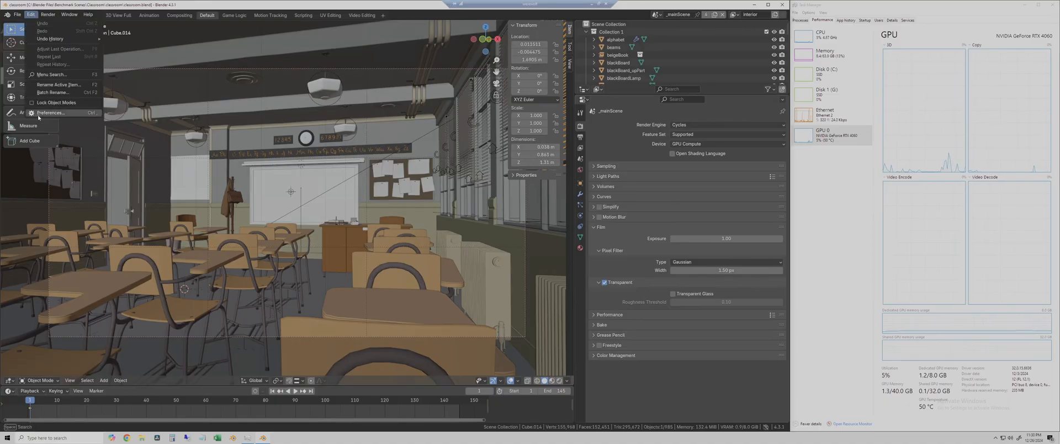
click(50, 112)
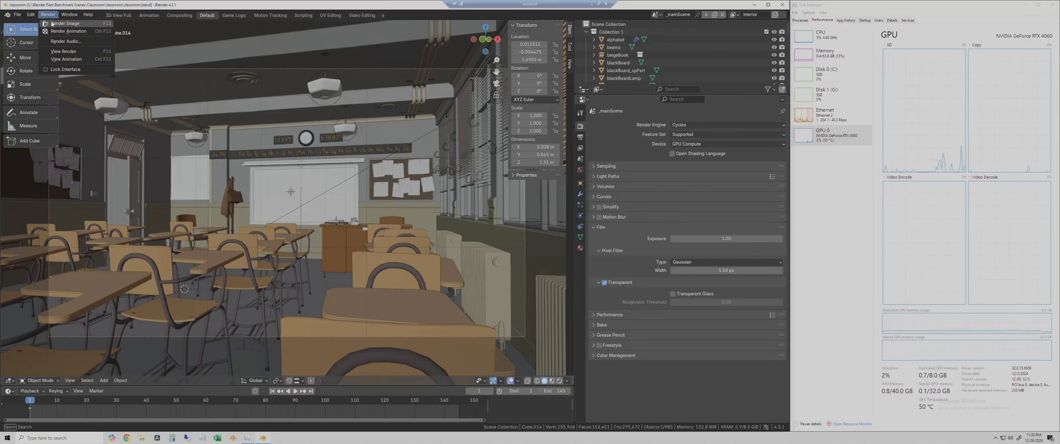
click(64, 23)
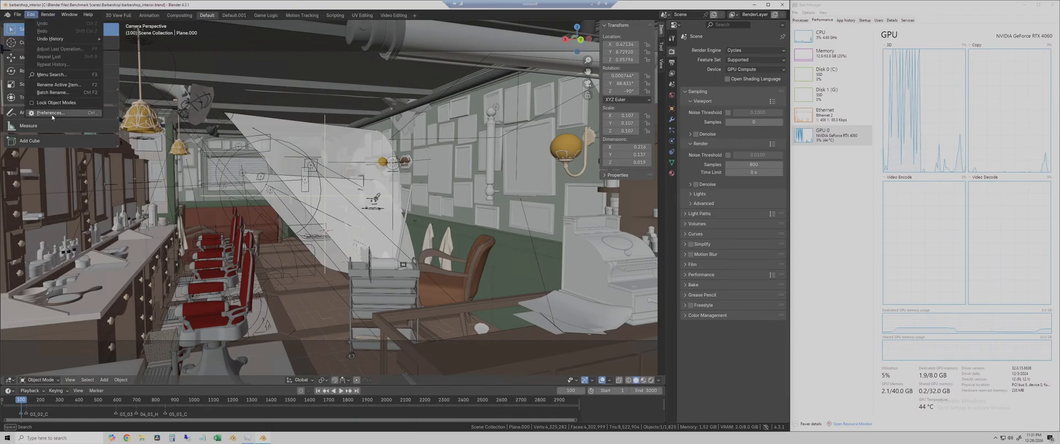
Bring up the Blender preferences to check the RTX 4060 OptiX render device
click(50, 113)
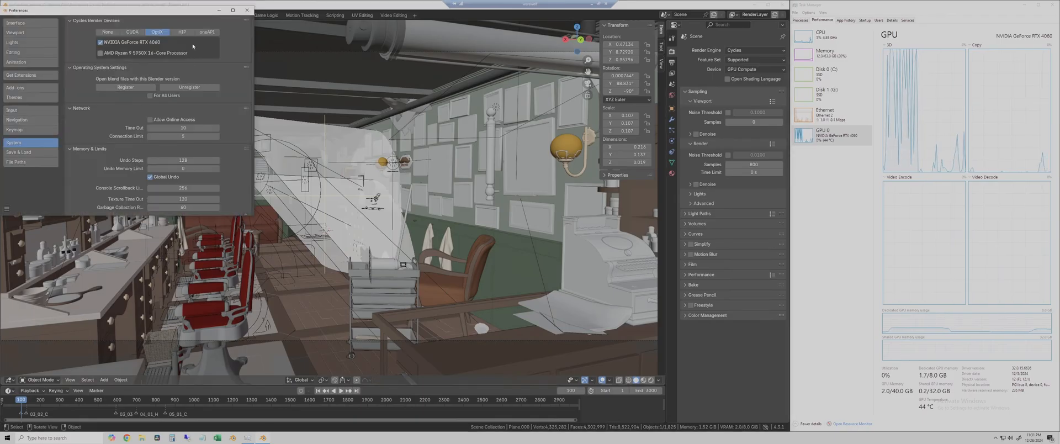
click(48, 15)
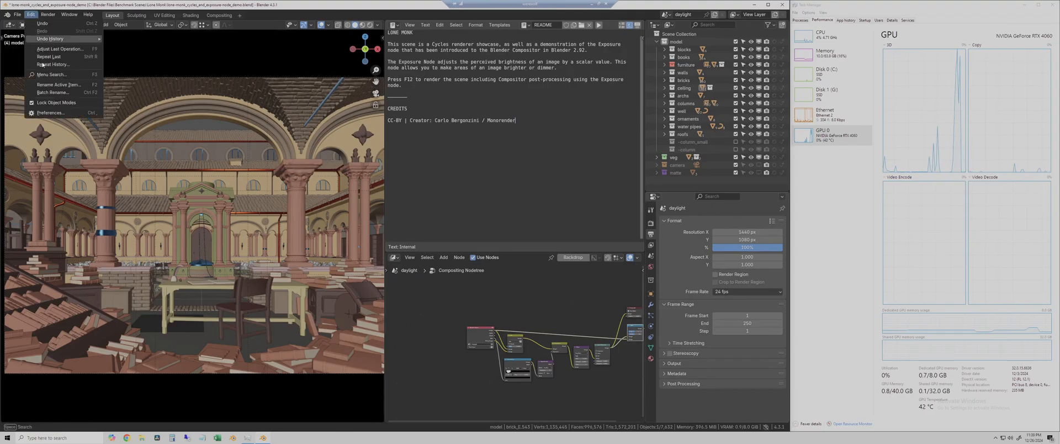
Start the render of the Lone Monk scene via Render > Render Image
click(50, 113)
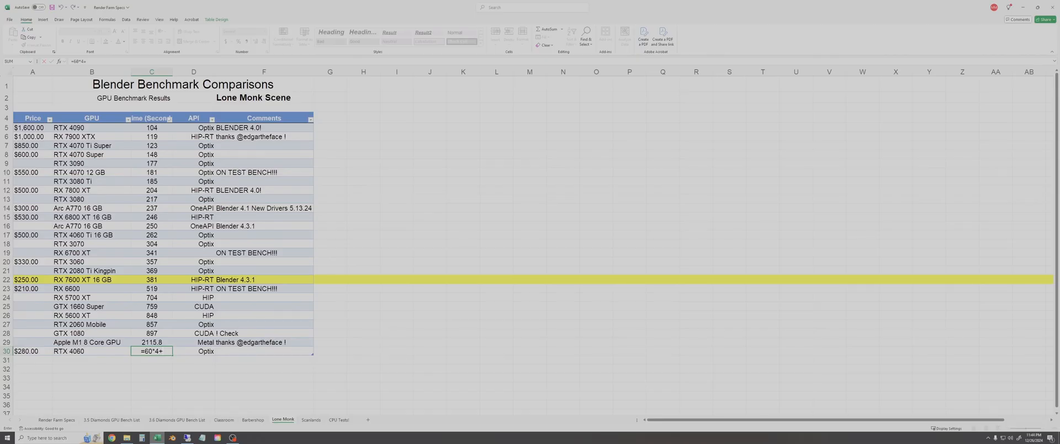
Commit the =60*4+7 formula so the RTX 4060 Lone Monk time reads 247 seconds, then return to Blender
key(Return)
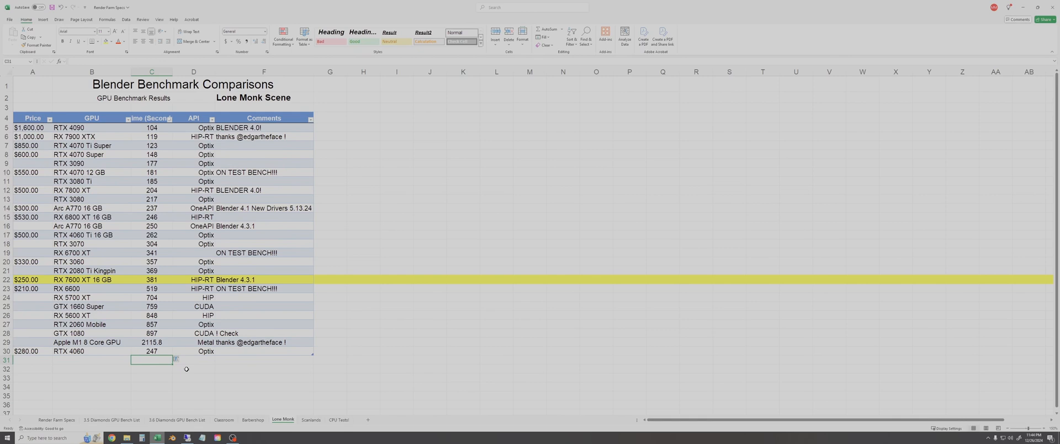
mouse_move(232, 378)
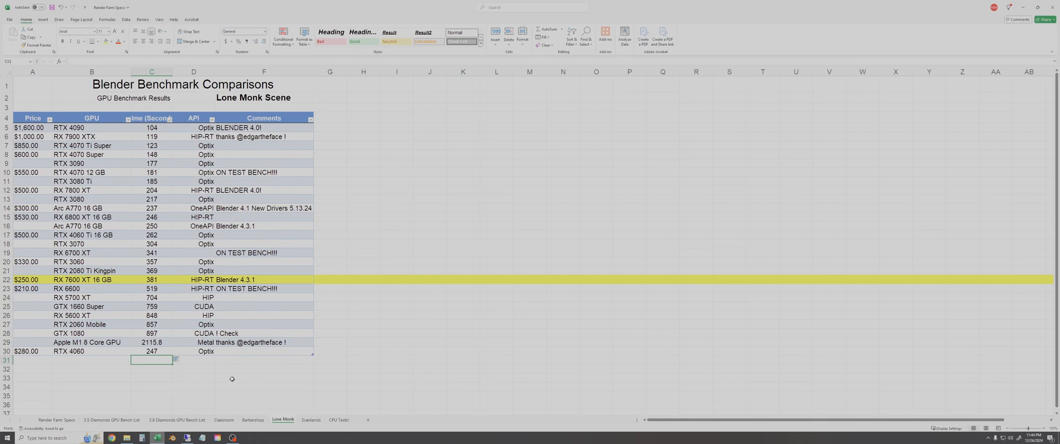
click(311, 419)
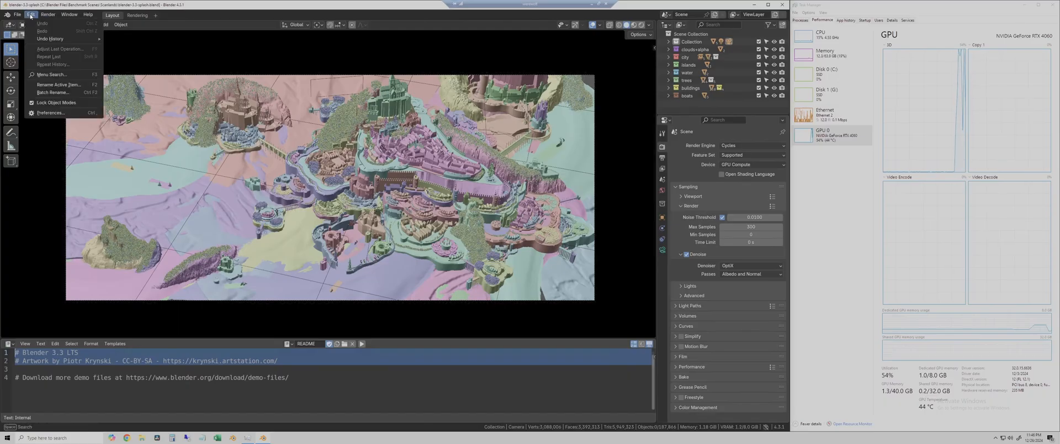
Start the render of the Blender 3.3 splash scene via Render > Render Image
click(50, 112)
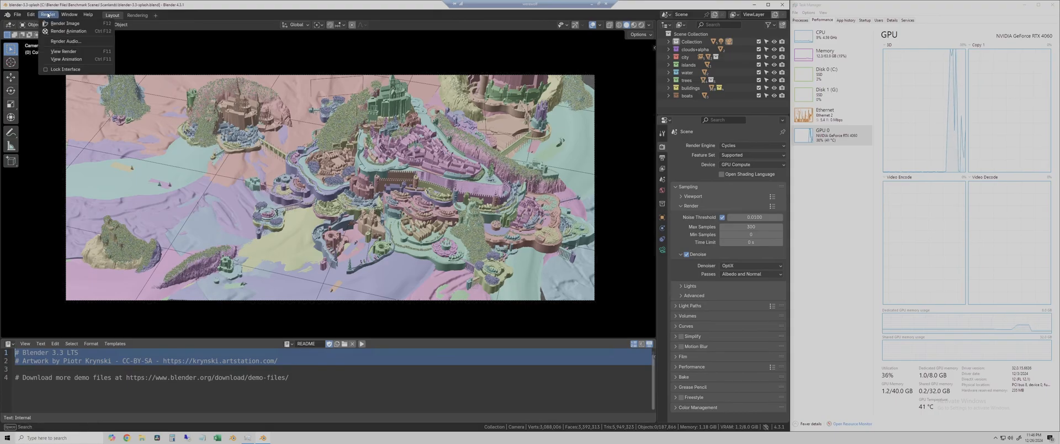
click(64, 23)
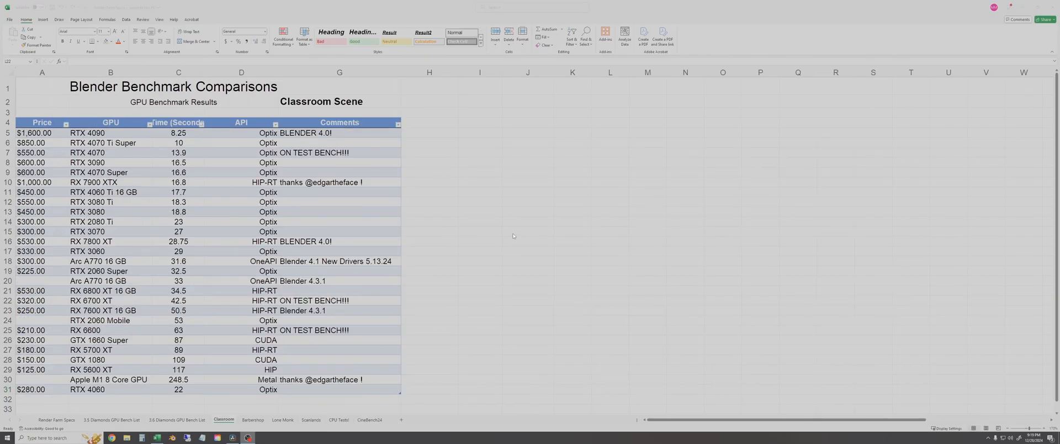
Sort the Classroom times ascending and verify the RTX 4060's 22 seconds between RTX 3080 and RTX 2080 Ti
click(609, 300)
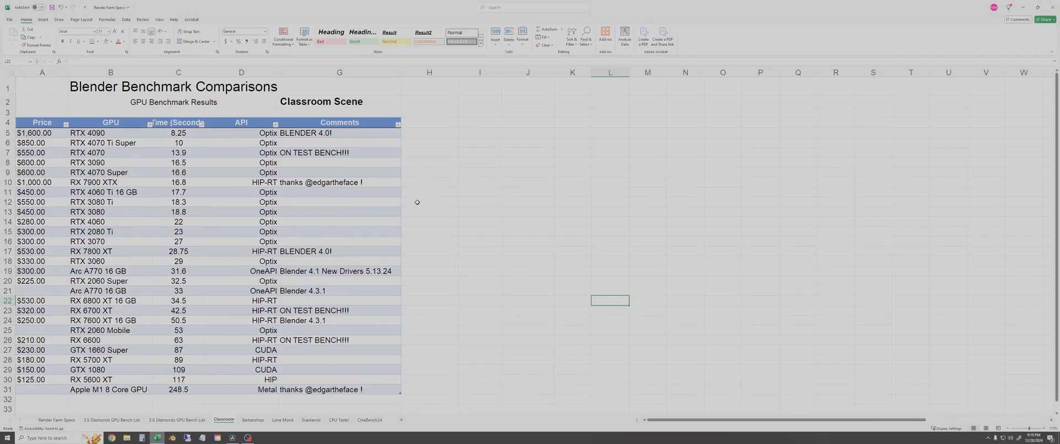
mouse_move(82, 247)
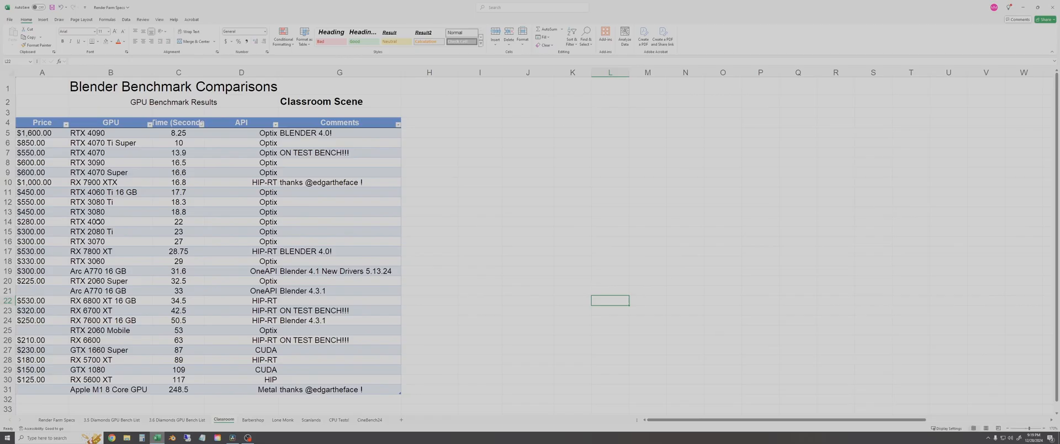
click(178, 221)
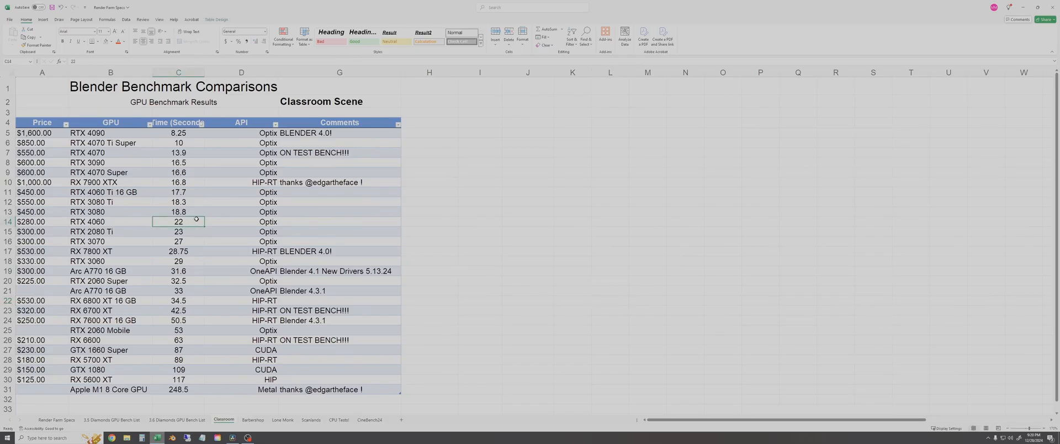
click(178, 212)
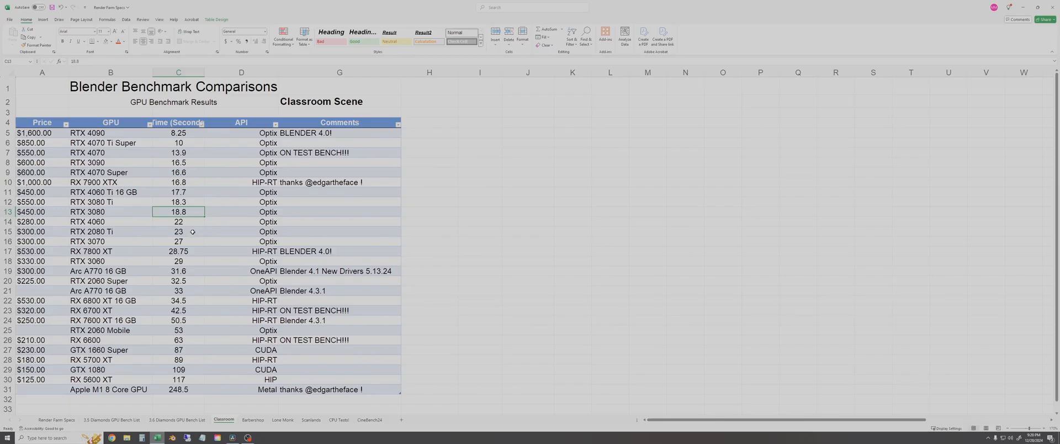
click(177, 231)
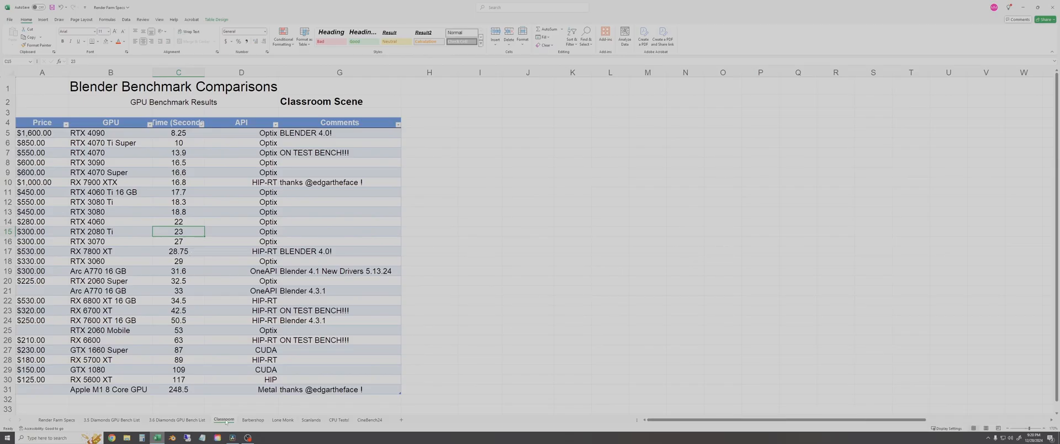
Slot the RTX 4060's 111 seconds into time order on the Barbershop sheet, then move to Lone Monk
click(252, 419)
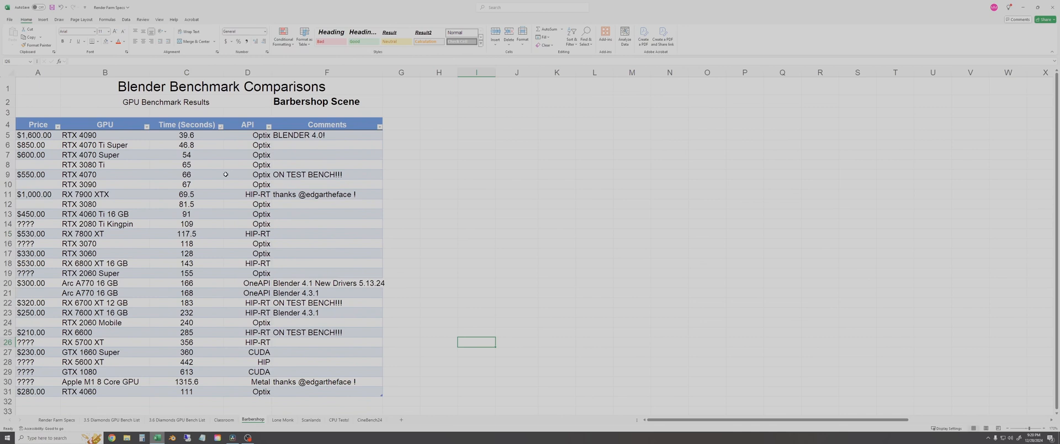
click(220, 127)
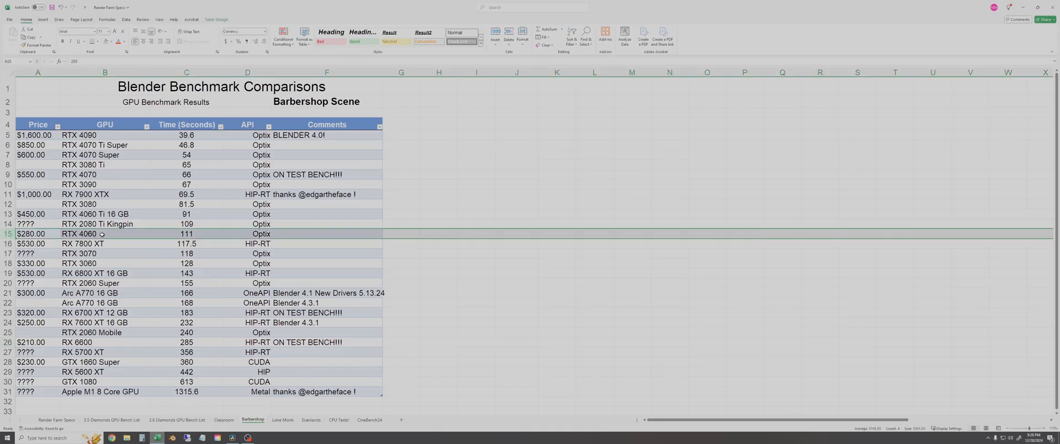
mouse_move(162, 236)
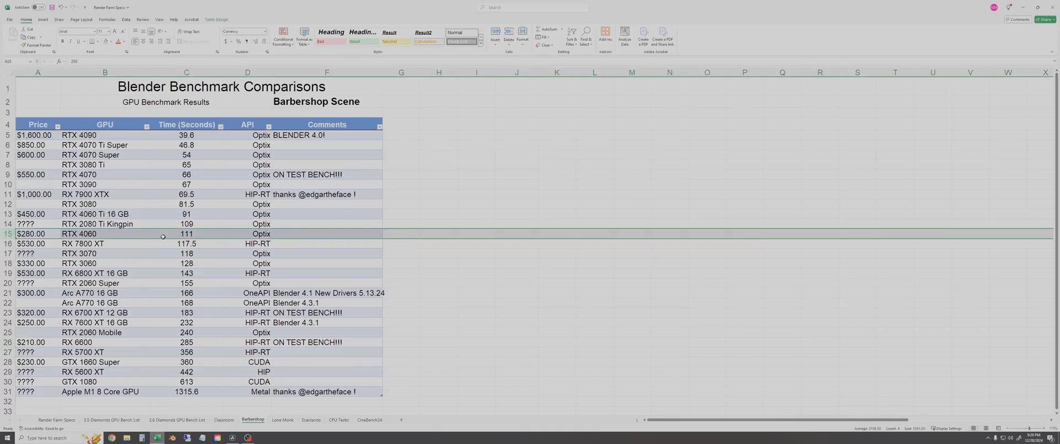
mouse_move(196, 244)
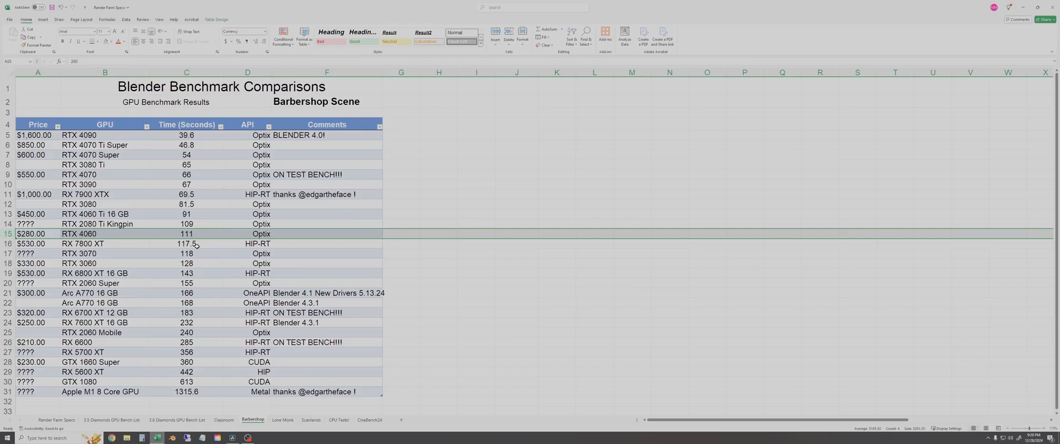
mouse_move(120, 243)
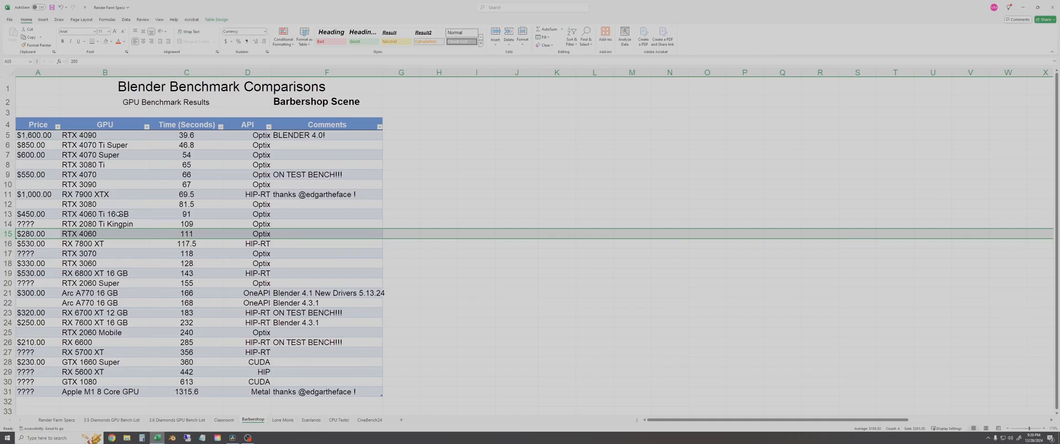
mouse_move(186, 253)
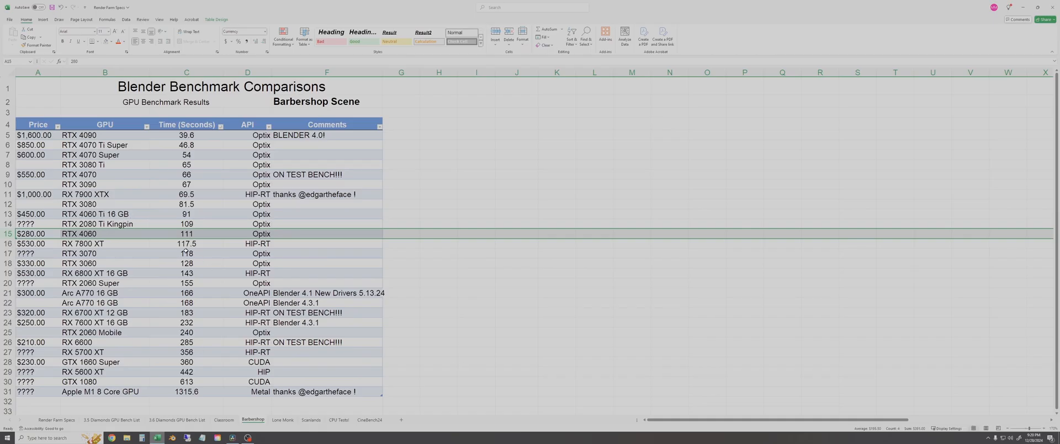
mouse_move(202, 228)
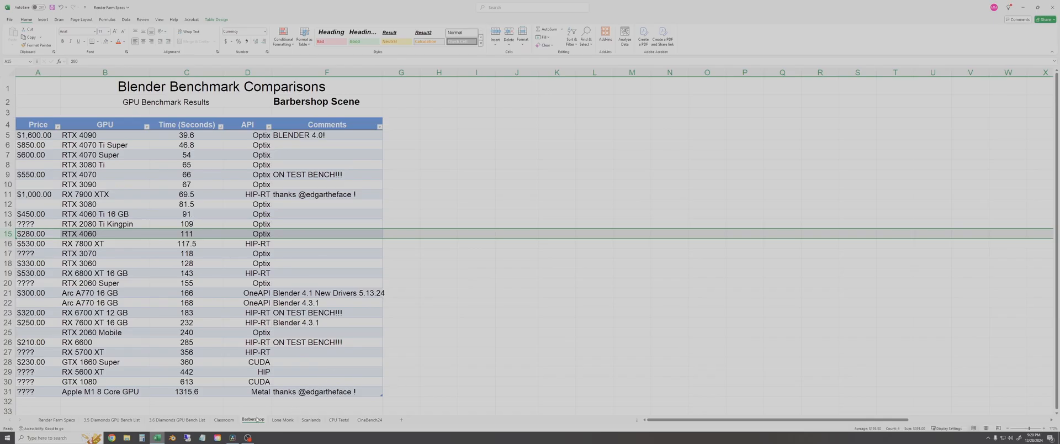
click(282, 420)
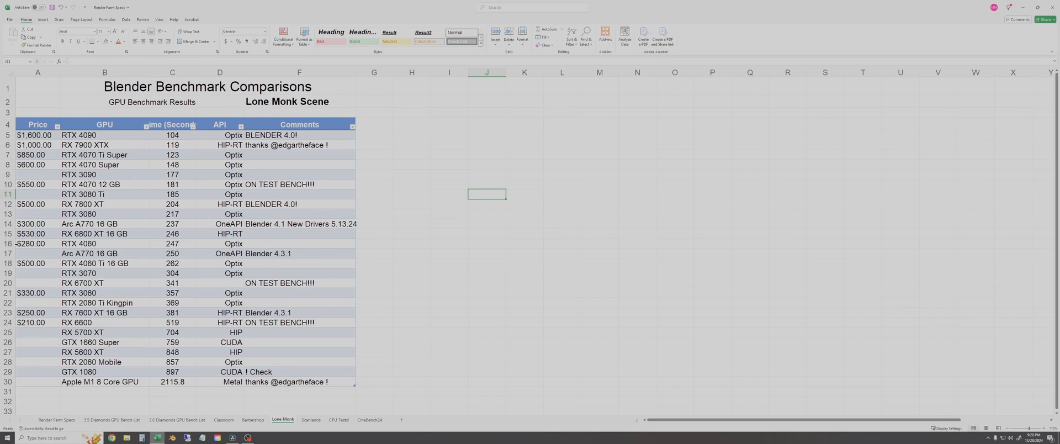
Check the RTX 4060 row at 247 seconds on Lone Monk, then move to the Scanlands sheet
click(8, 243)
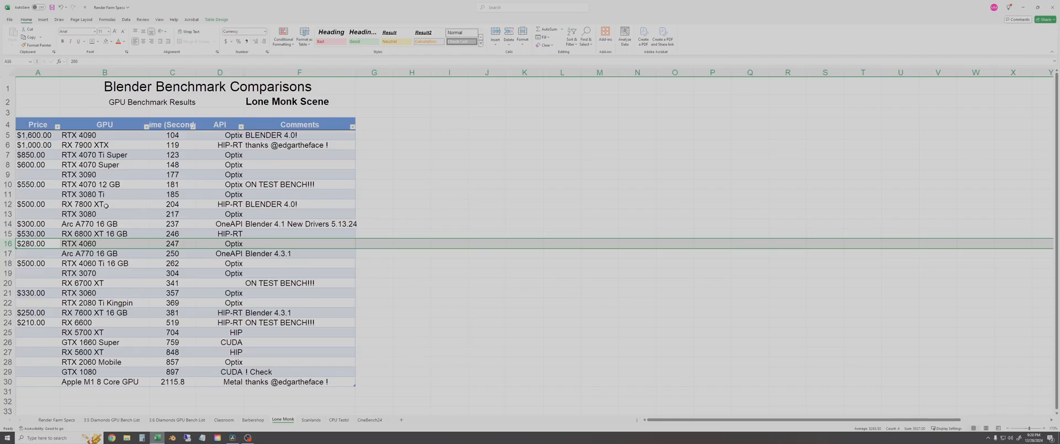
mouse_move(130, 247)
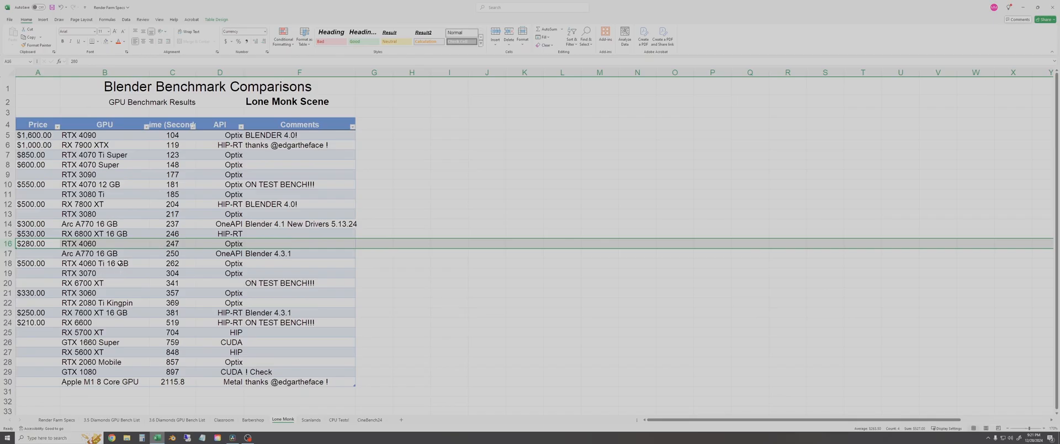
mouse_move(133, 283)
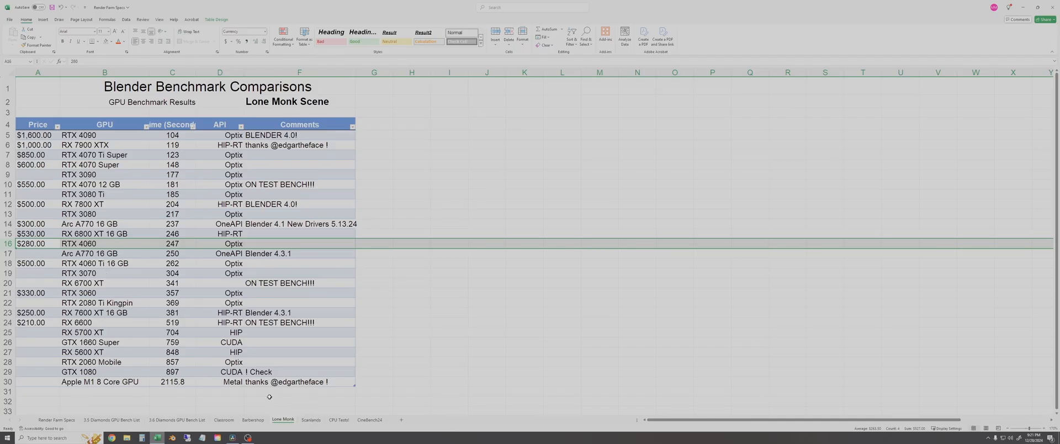
click(311, 420)
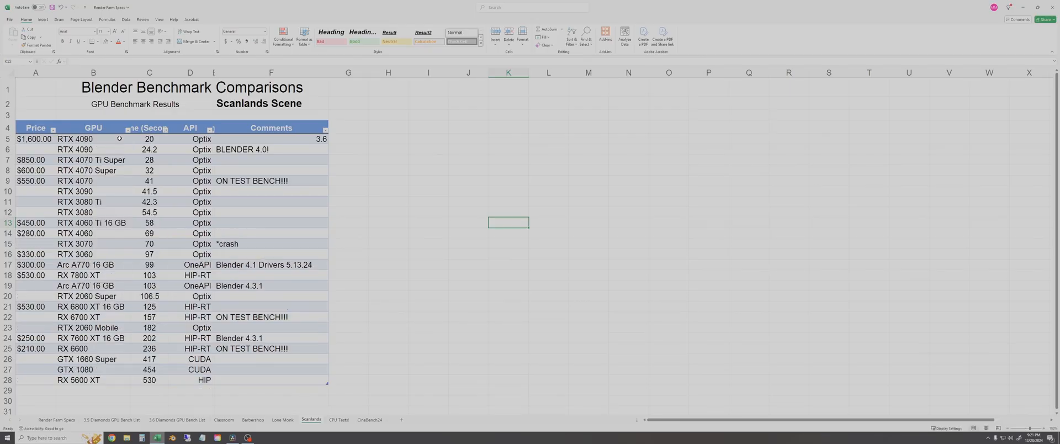
Check the RTX 4060's 69 seconds on Scanlands, then bring up Cinebench 2024 from the taskbar
click(30, 233)
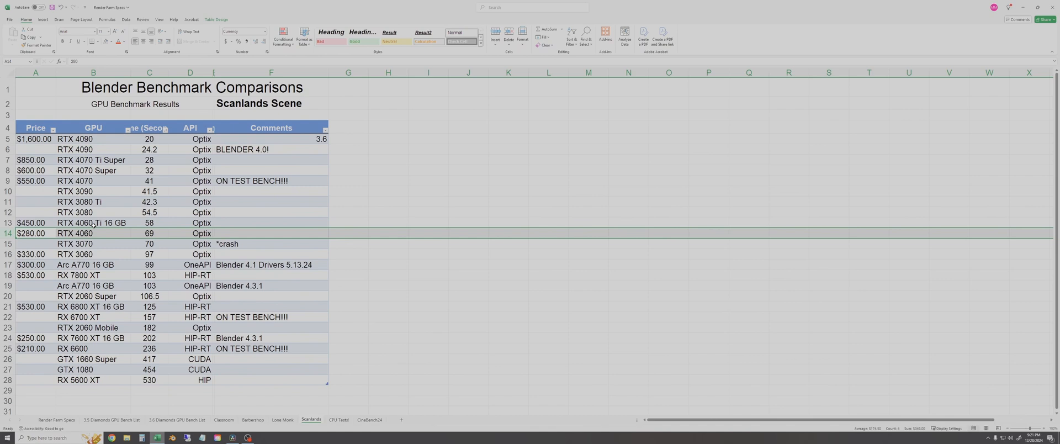
mouse_move(416, 258)
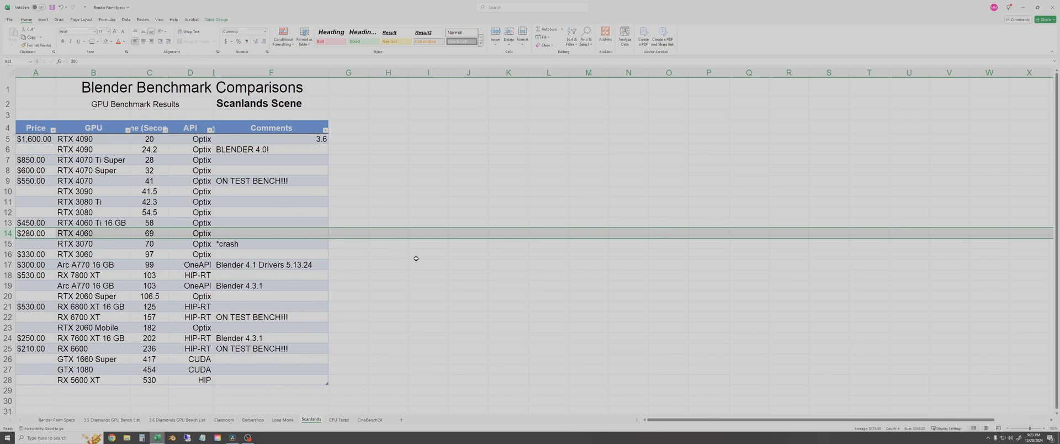
click(427, 296)
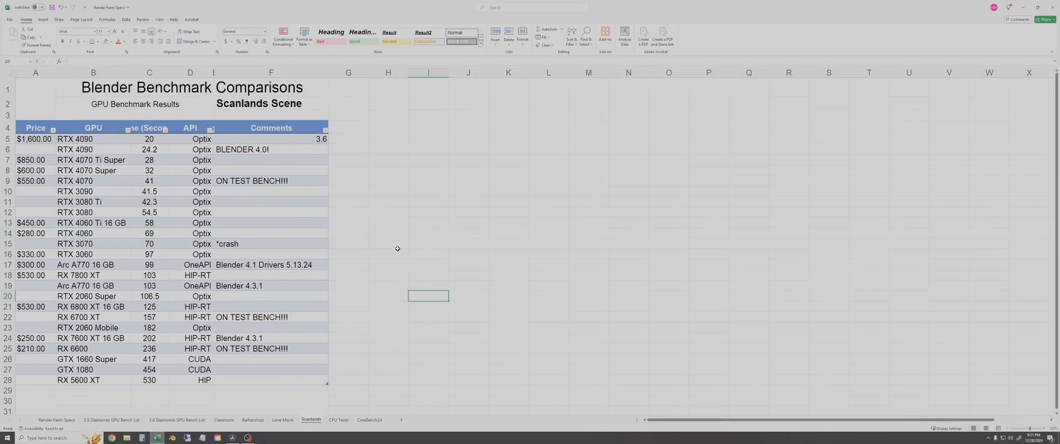
mouse_move(380, 247)
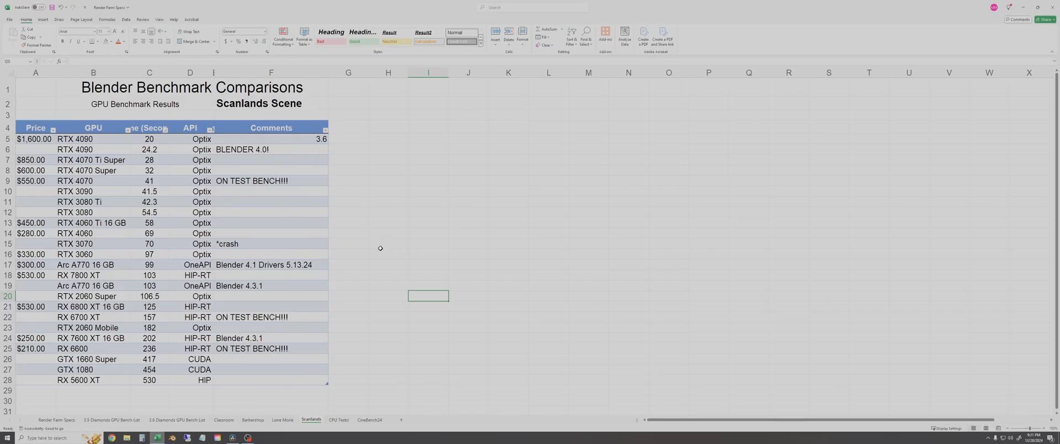
mouse_move(425, 377)
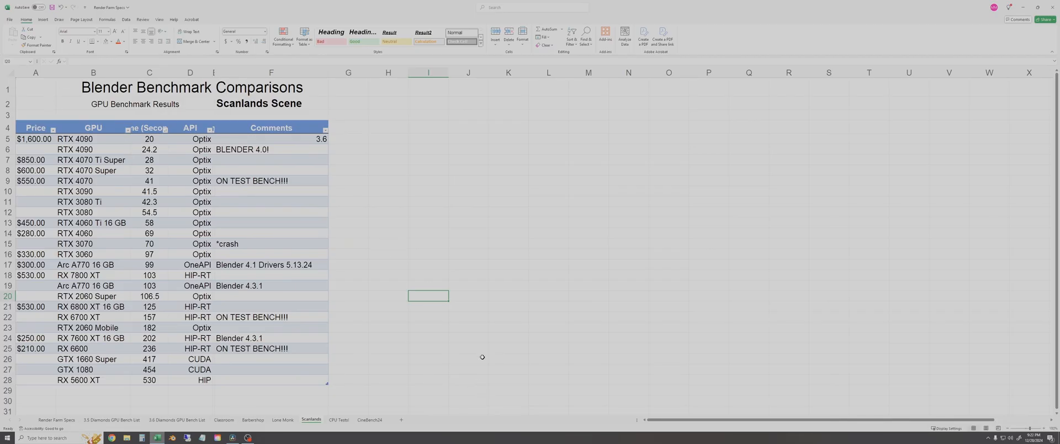
mouse_move(364, 314)
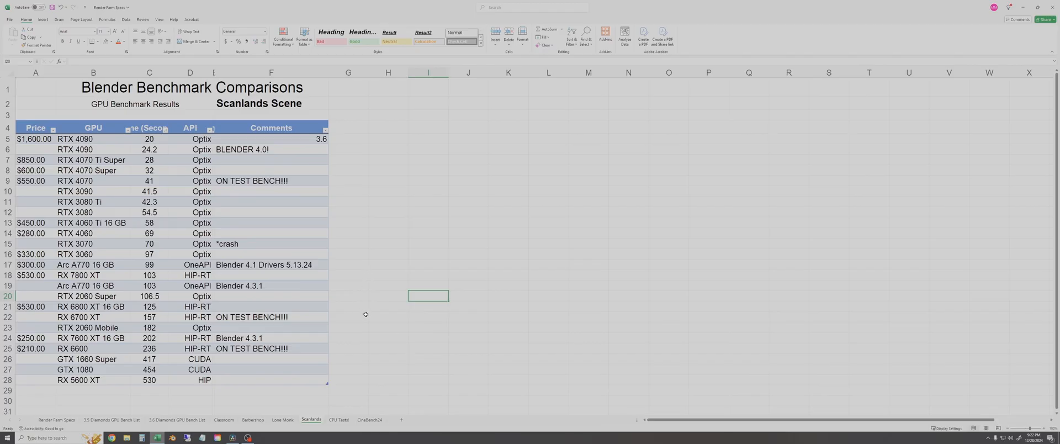
mouse_move(461, 295)
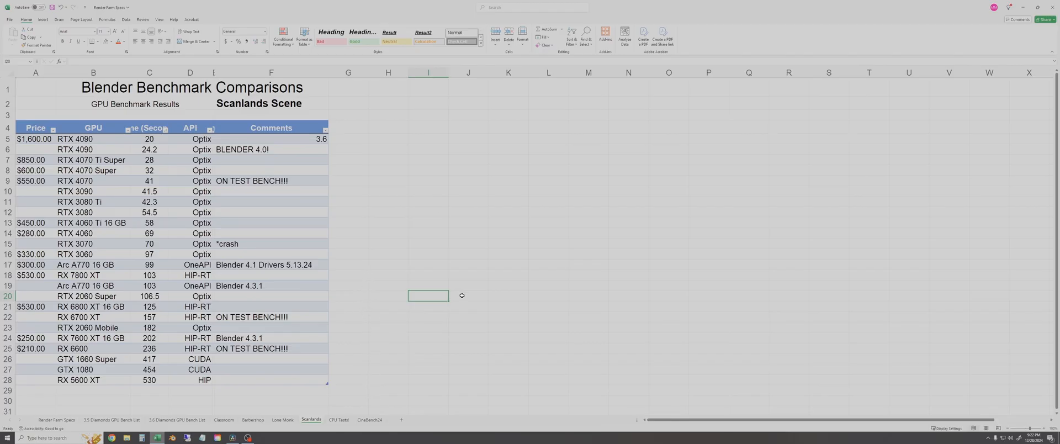
mouse_move(370, 242)
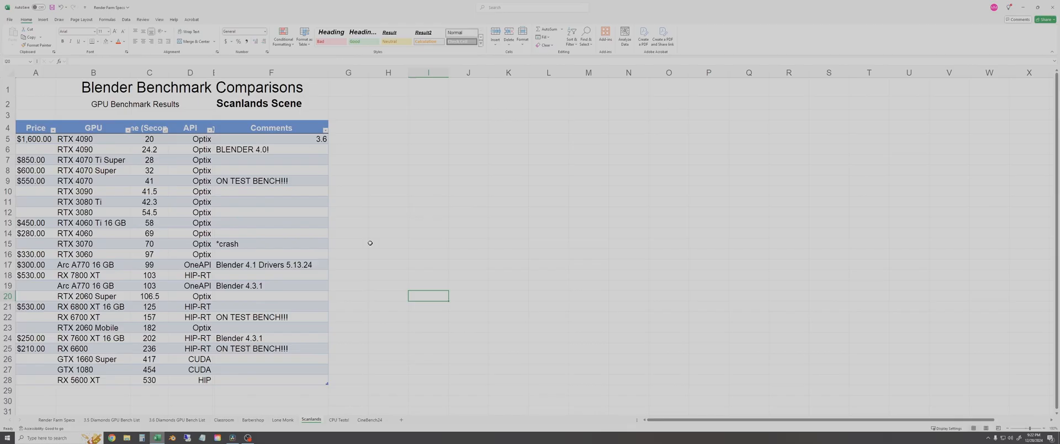
mouse_move(363, 259)
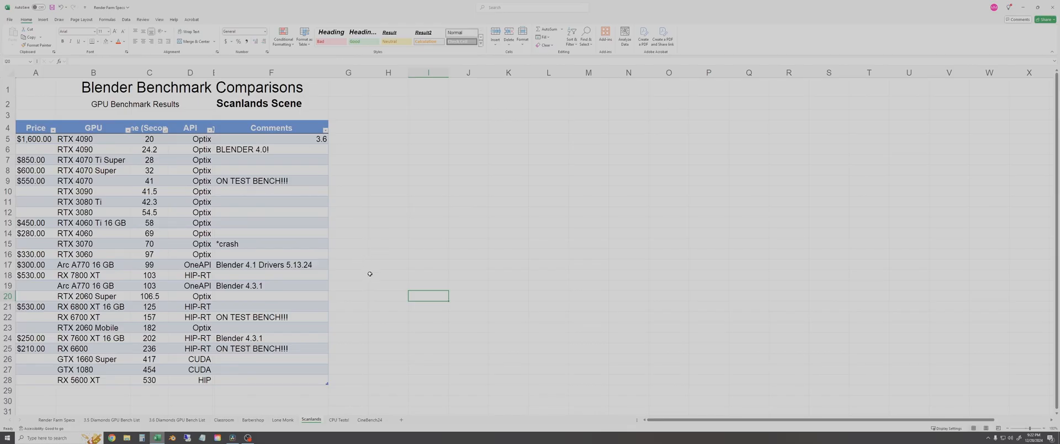
mouse_move(365, 306)
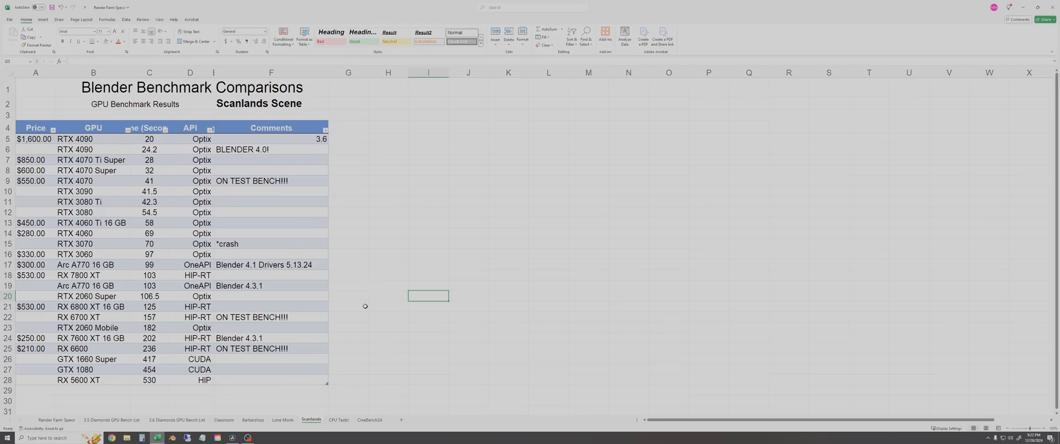
mouse_move(374, 302)
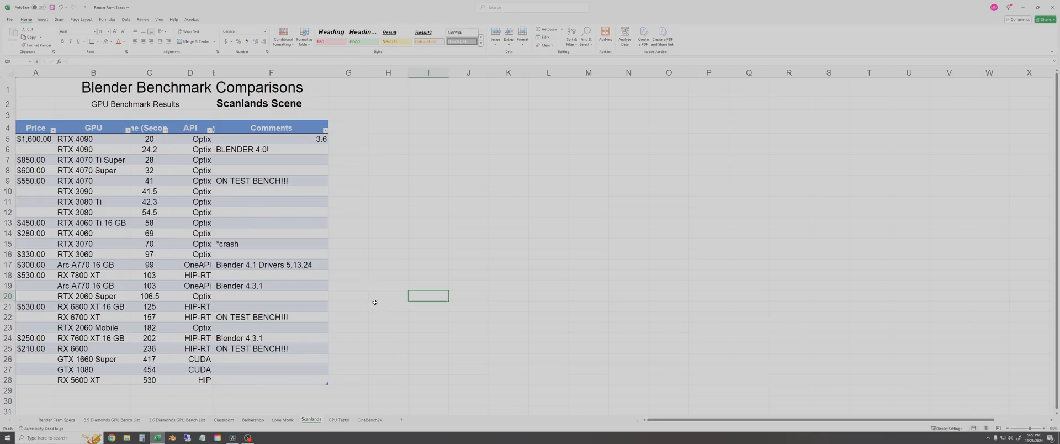
mouse_move(377, 355)
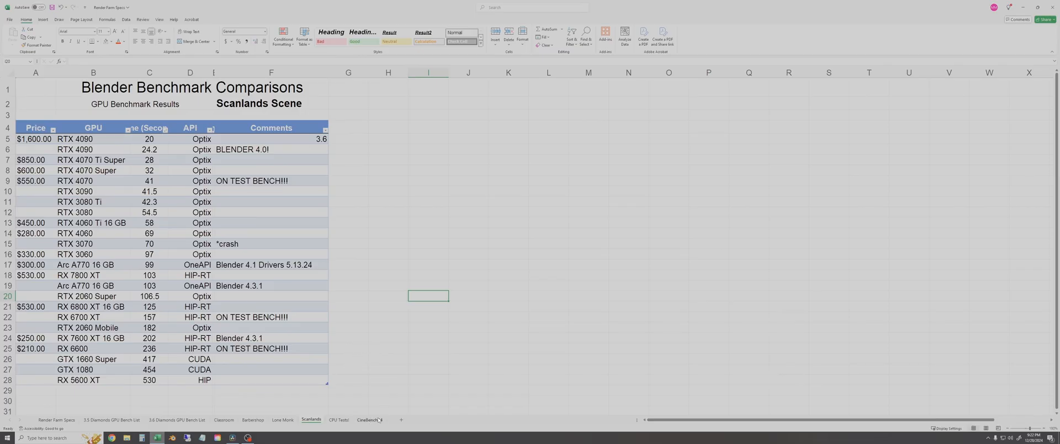
click(388, 390)
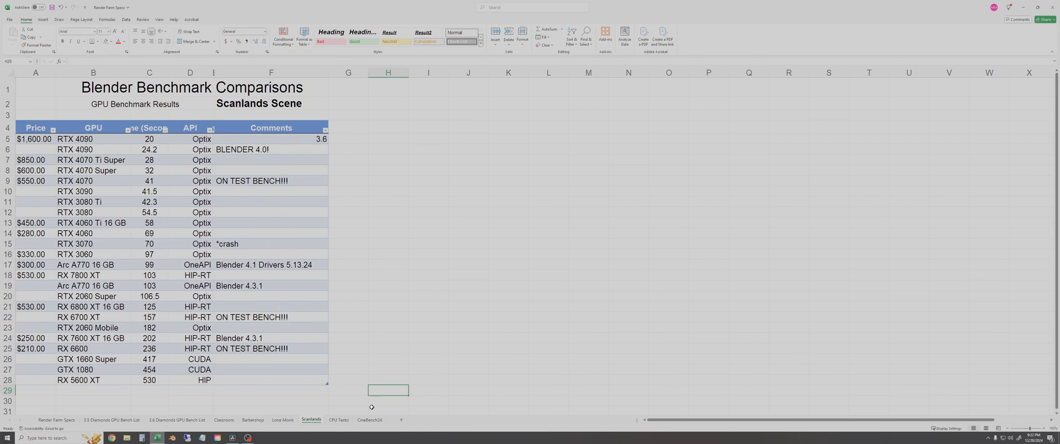
mouse_move(388, 341)
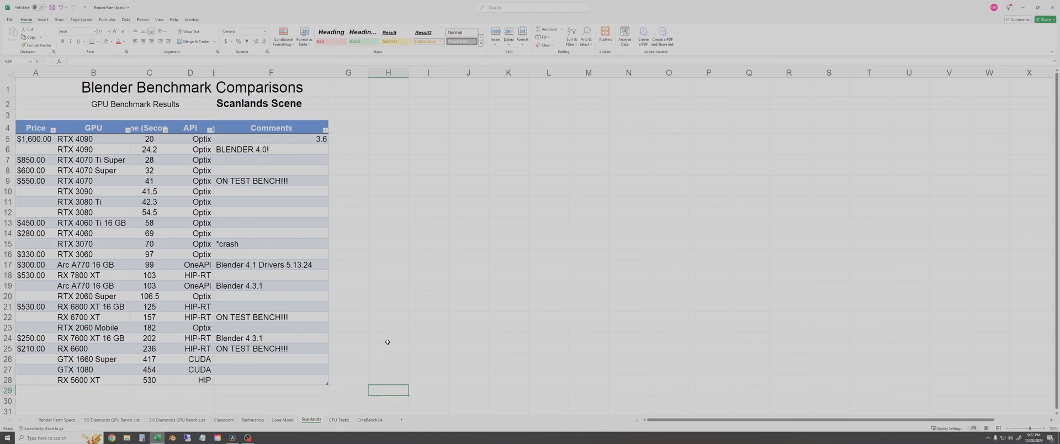
mouse_move(394, 338)
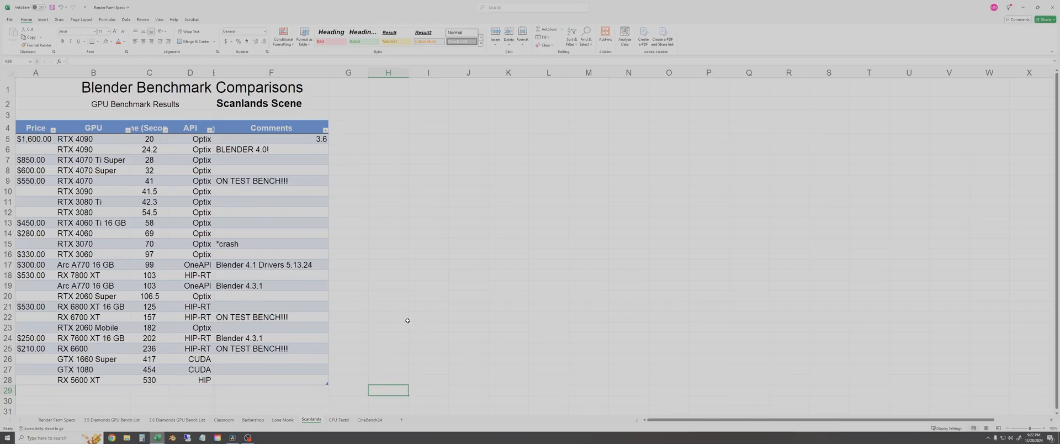
mouse_move(386, 320)
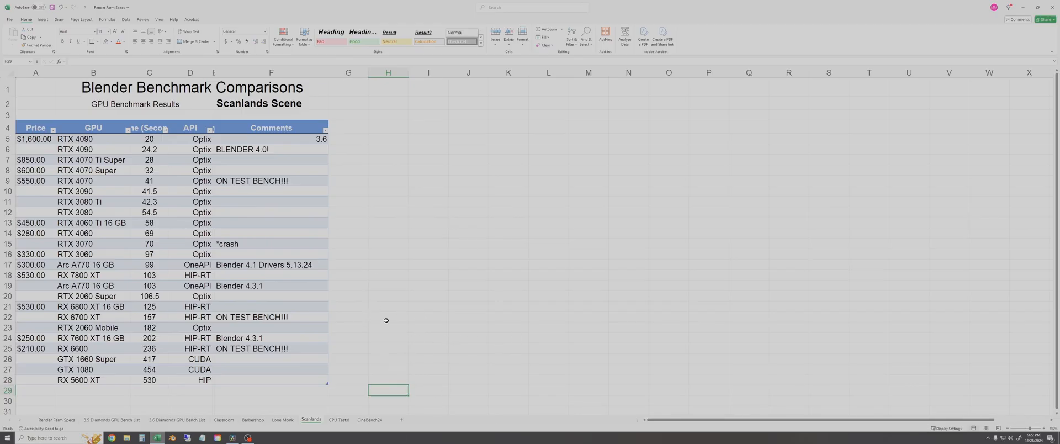
mouse_move(472, 349)
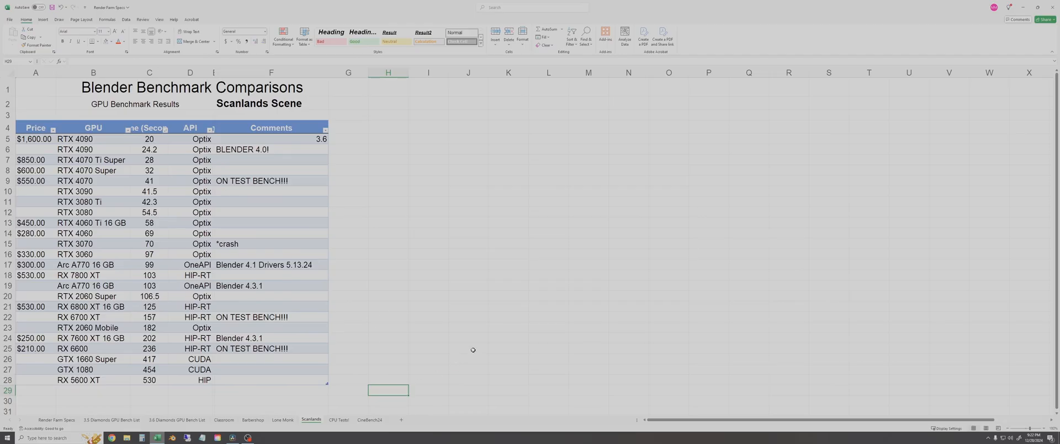
mouse_move(370, 430)
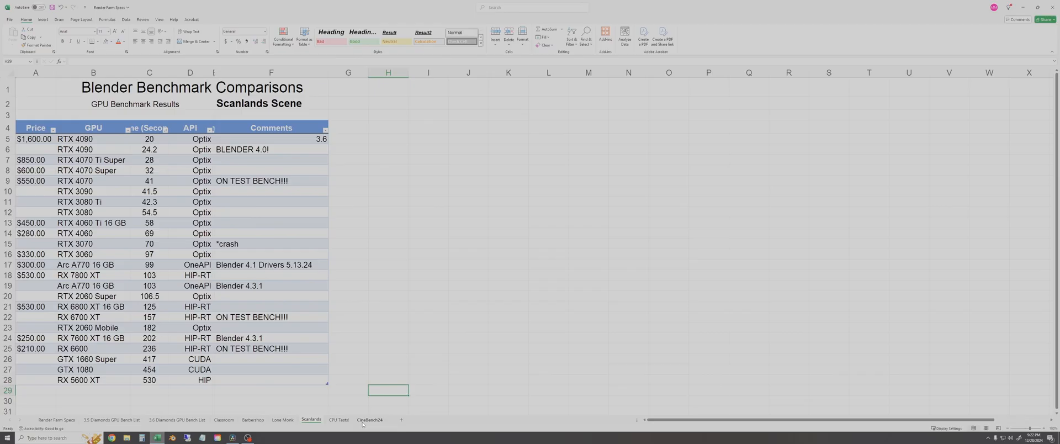
mouse_move(413, 354)
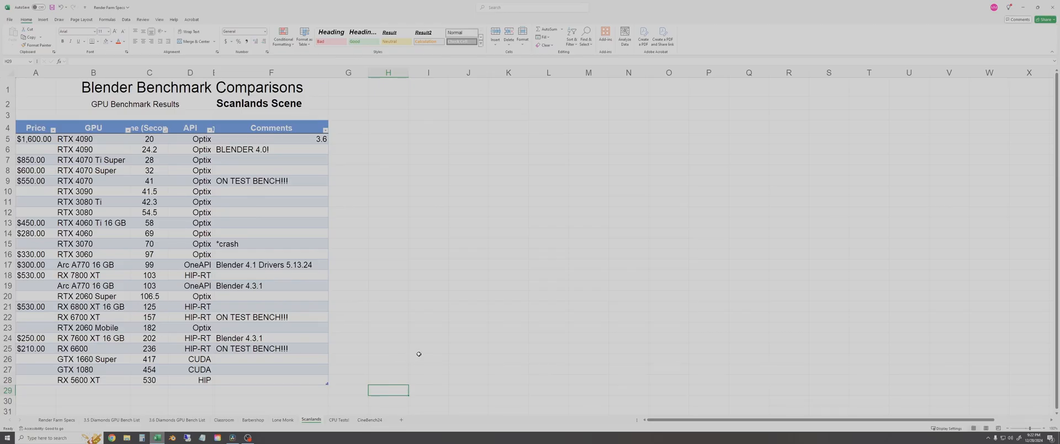
mouse_move(397, 350)
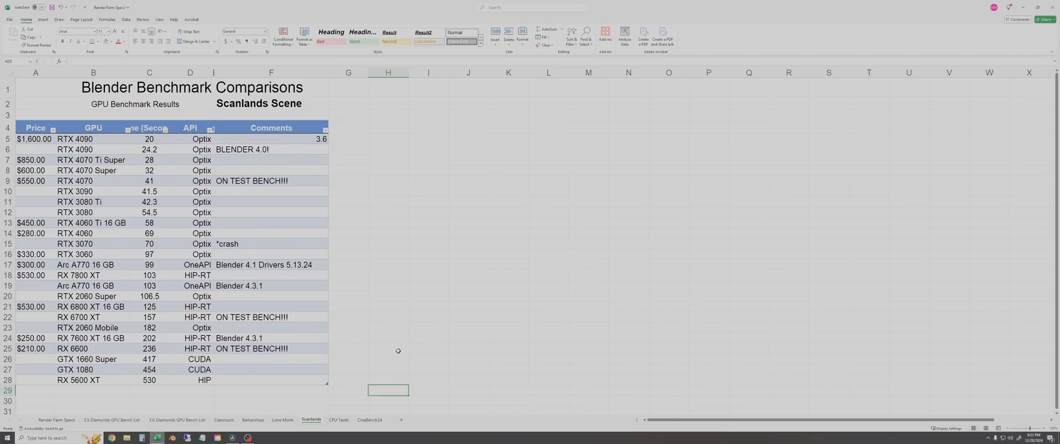
mouse_move(376, 348)
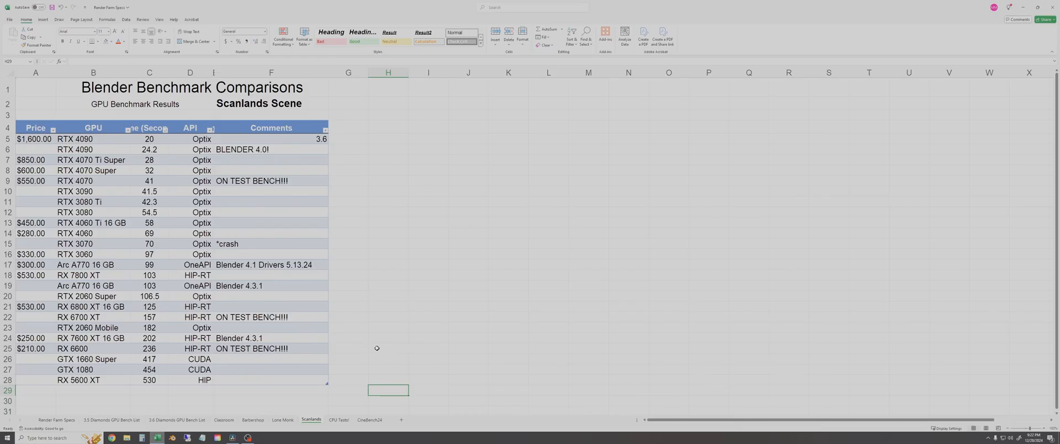
mouse_move(530, 349)
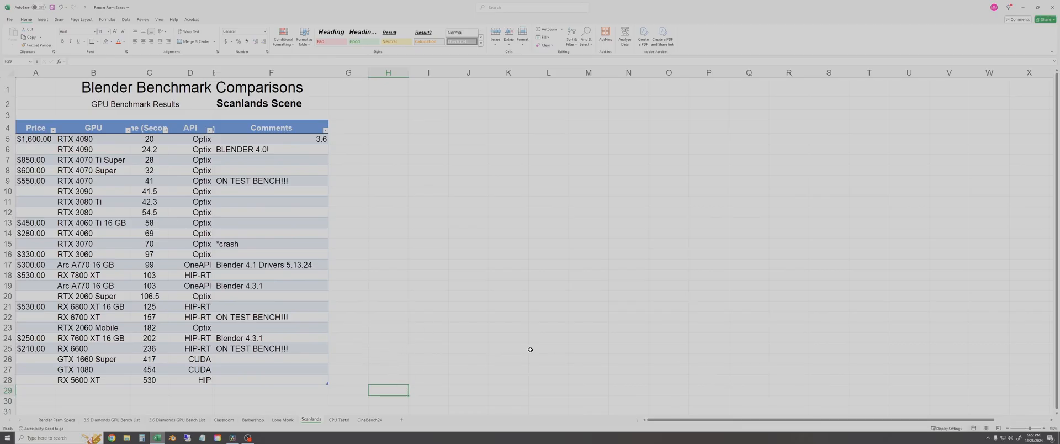
mouse_move(421, 283)
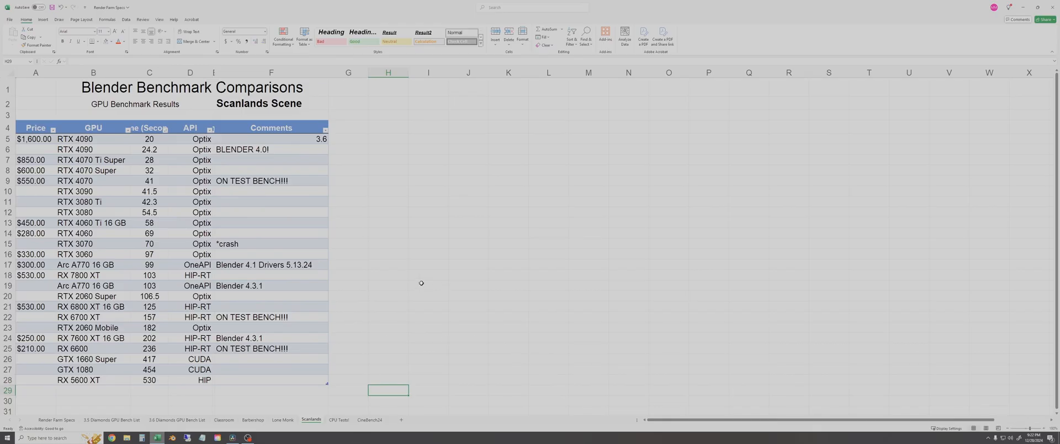
mouse_move(410, 287)
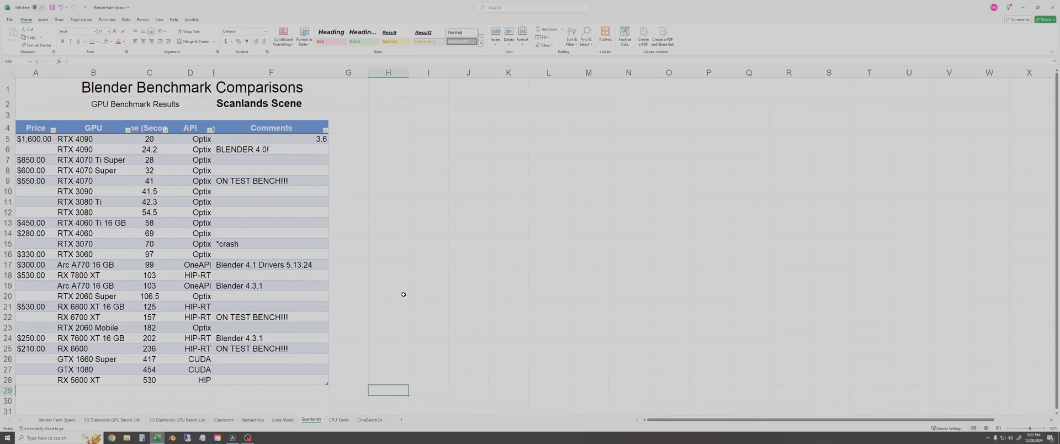
mouse_move(394, 314)
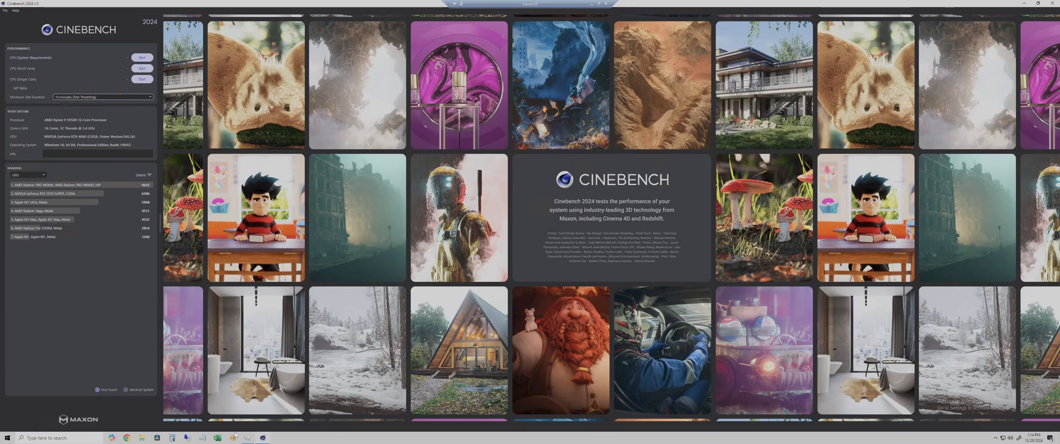
Review the Cinebench 2024 GPU rankings before returning to Excel's CineBench24 sheet with the RTX 4060 at 10,197
click(141, 57)
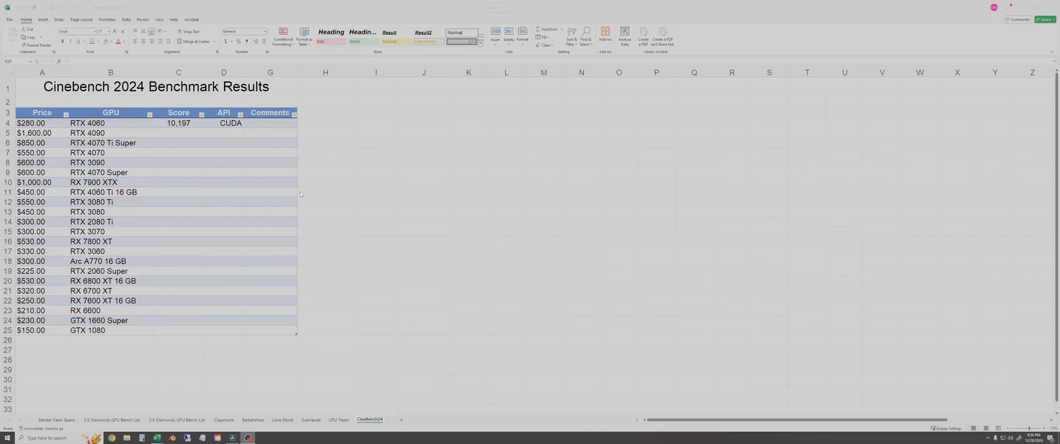
click(179, 123)
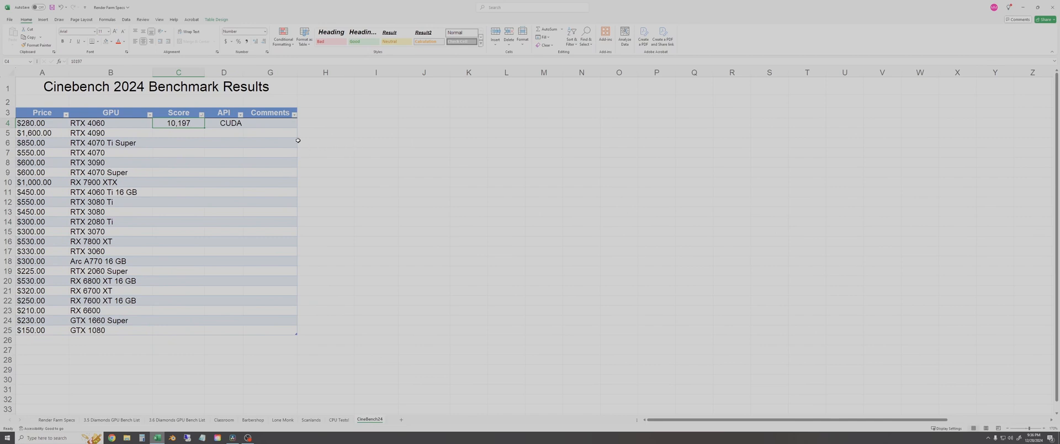
mouse_move(158, 129)
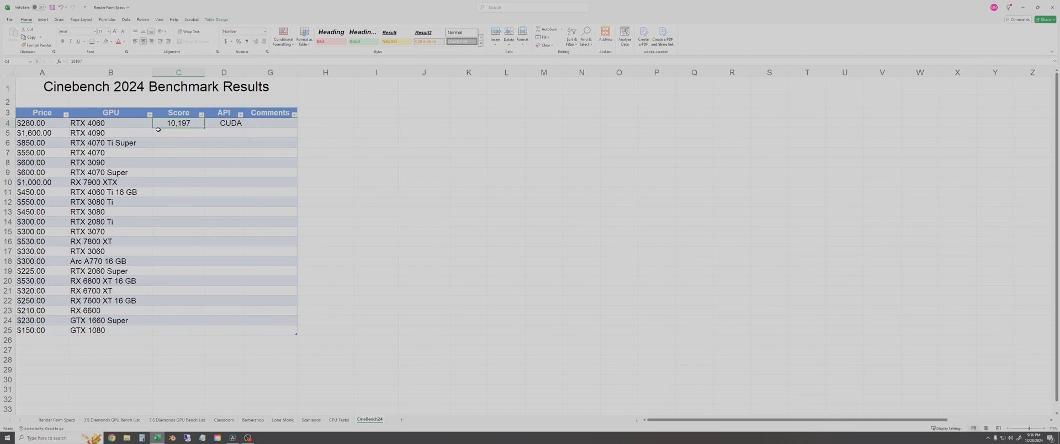
click(376, 152)
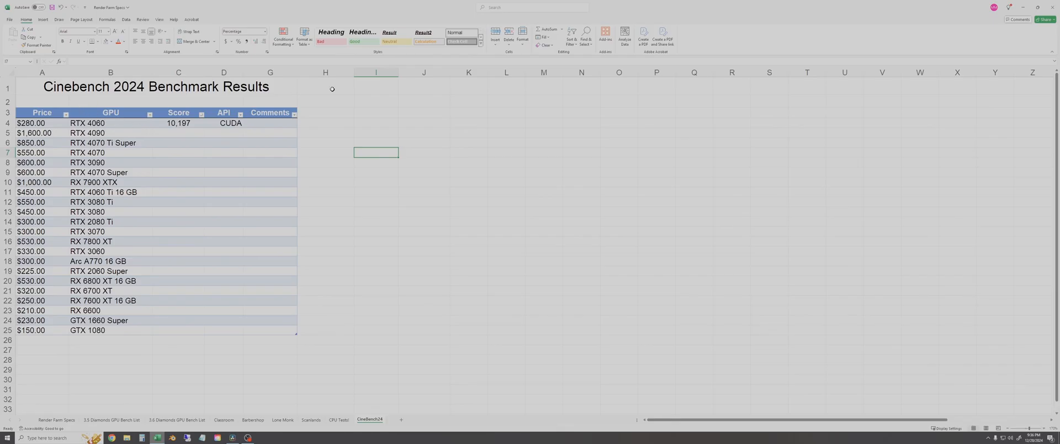
mouse_move(384, 161)
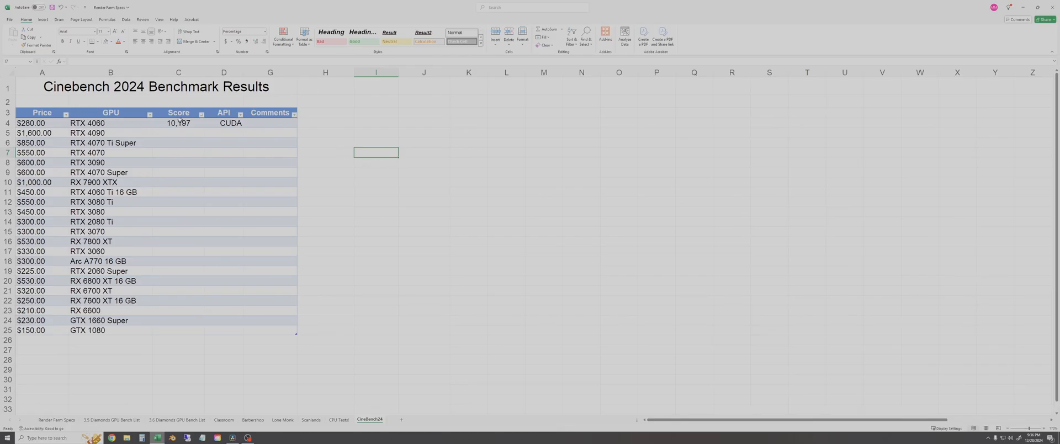
drag(178, 123, 178, 326)
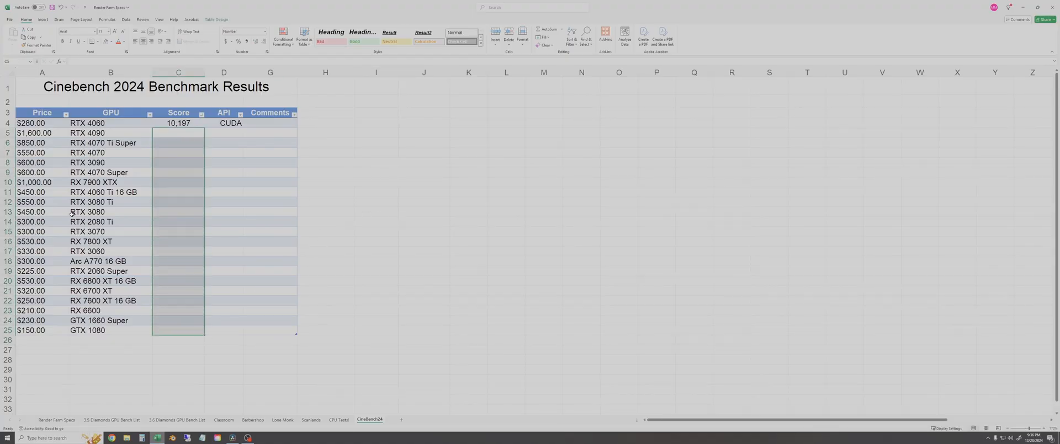
click(375, 138)
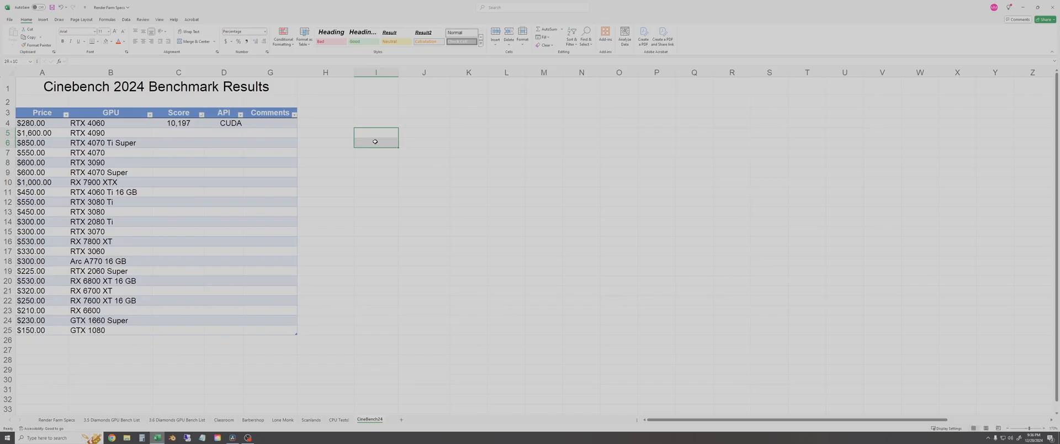
click(423, 152)
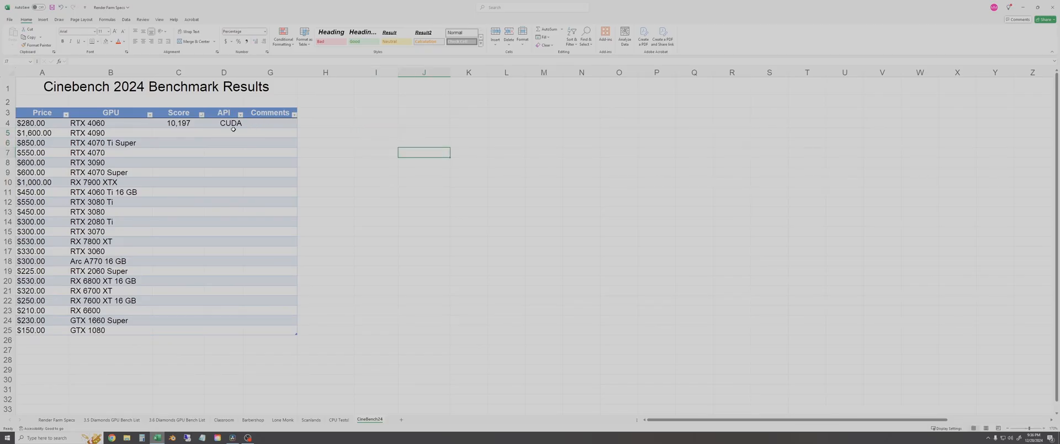
mouse_move(310, 133)
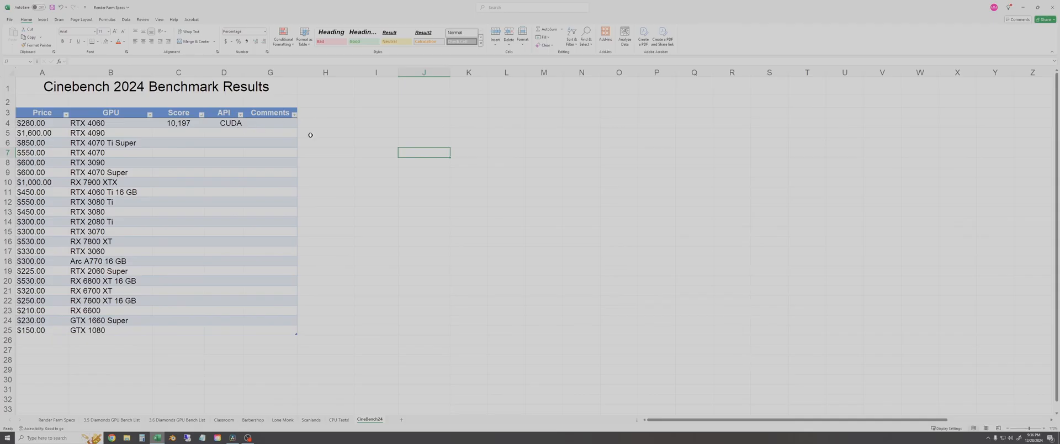
mouse_move(390, 134)
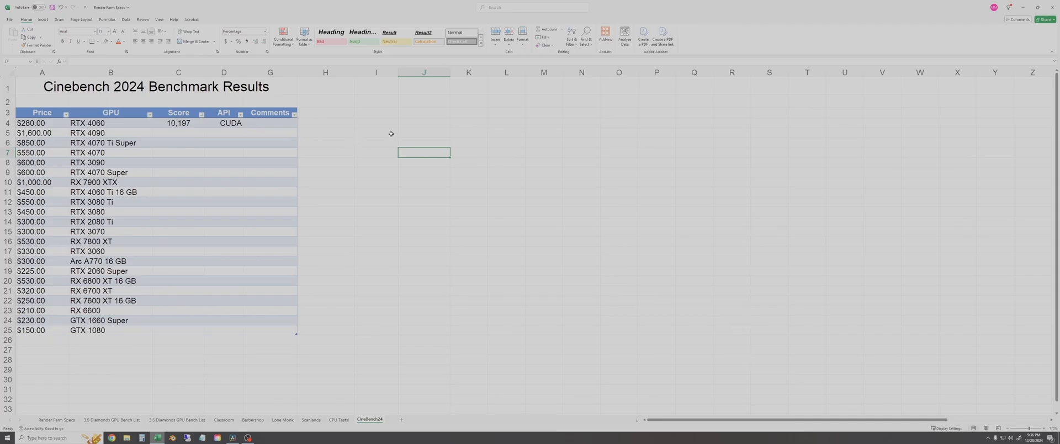
mouse_move(307, 124)
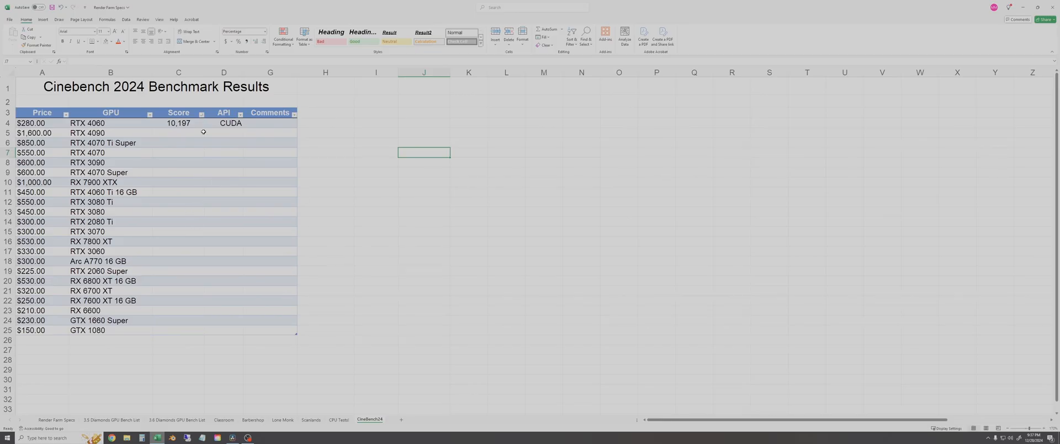
mouse_move(209, 169)
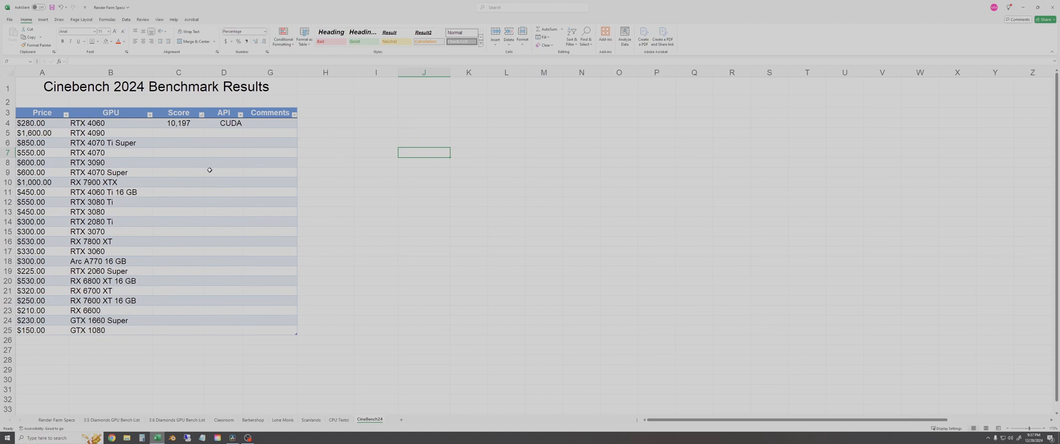
mouse_move(190, 232)
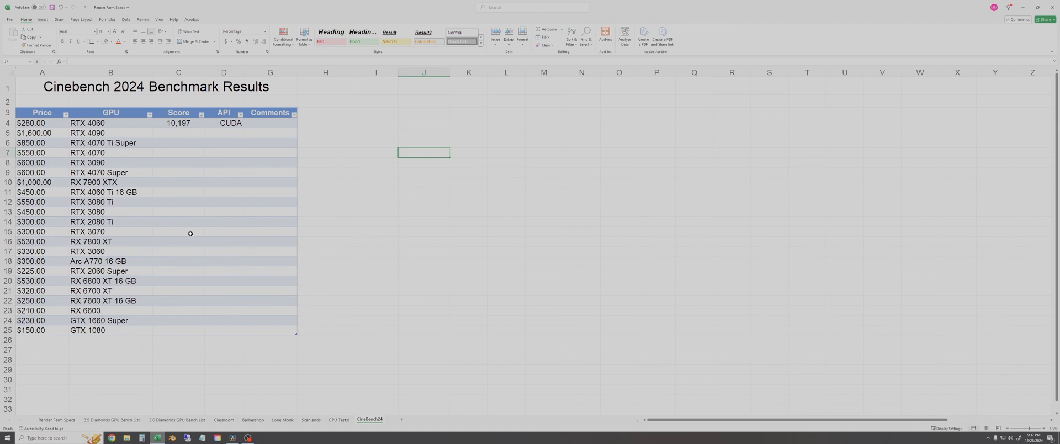
click(424, 212)
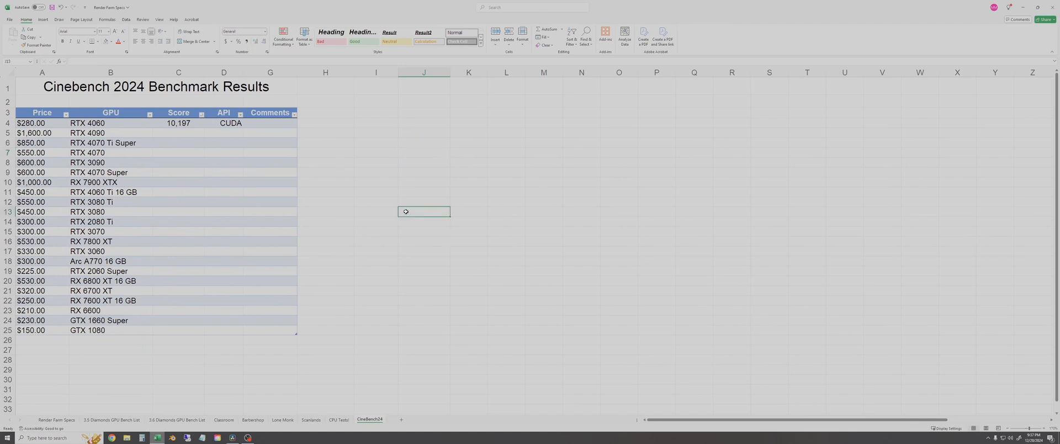
mouse_move(392, 189)
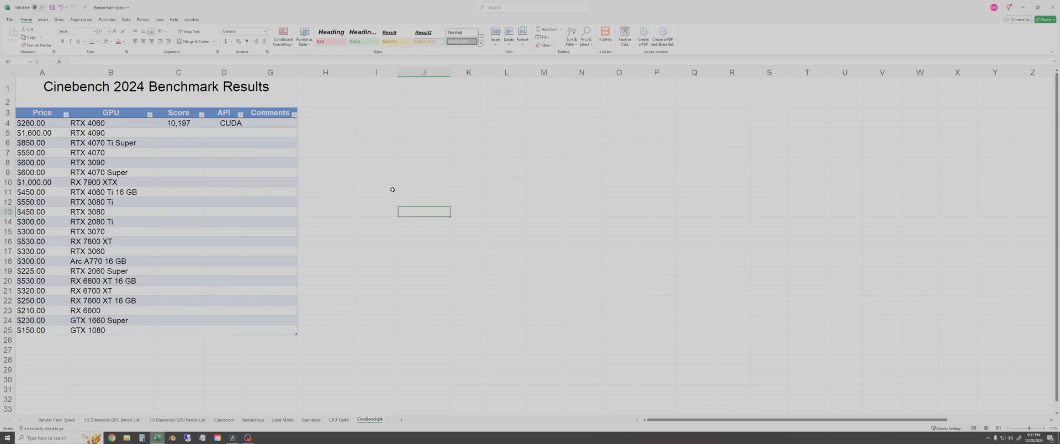